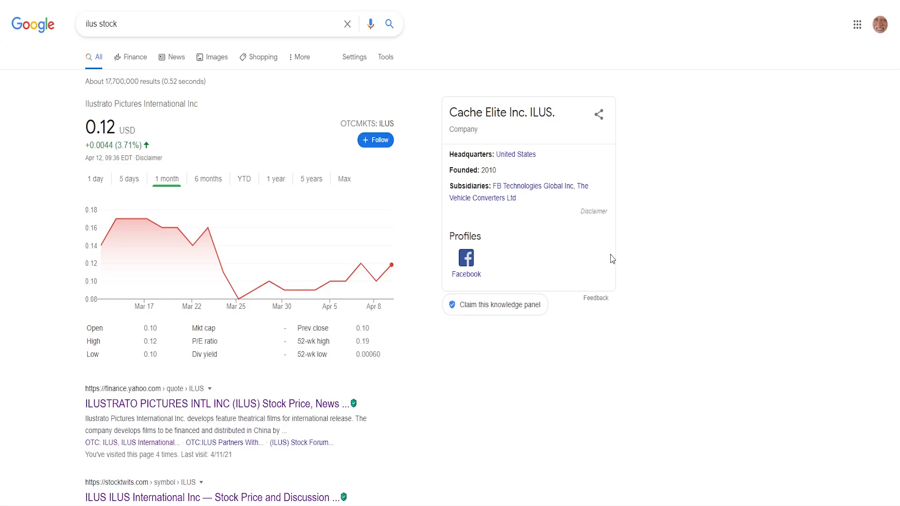
{"action": "mouse_move", "coordinate": [192, 245]}
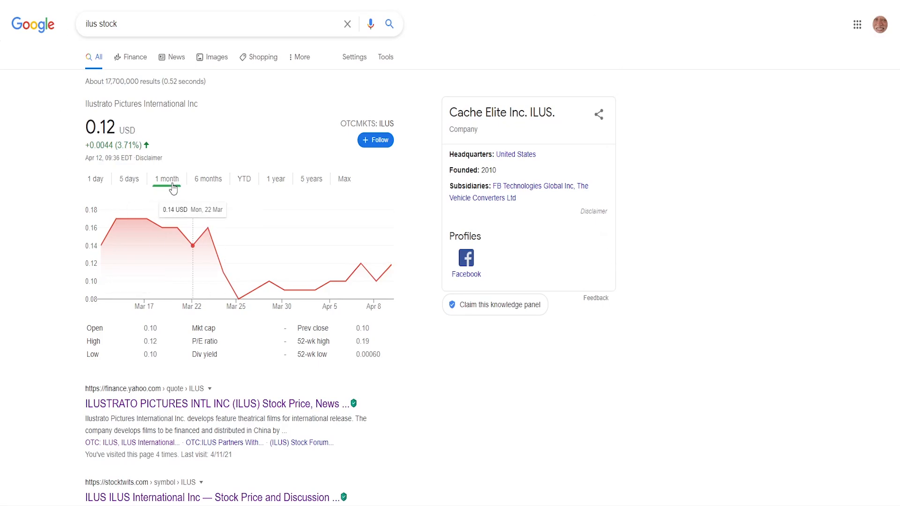
{"action": "mouse_move", "coordinate": [266, 280]}
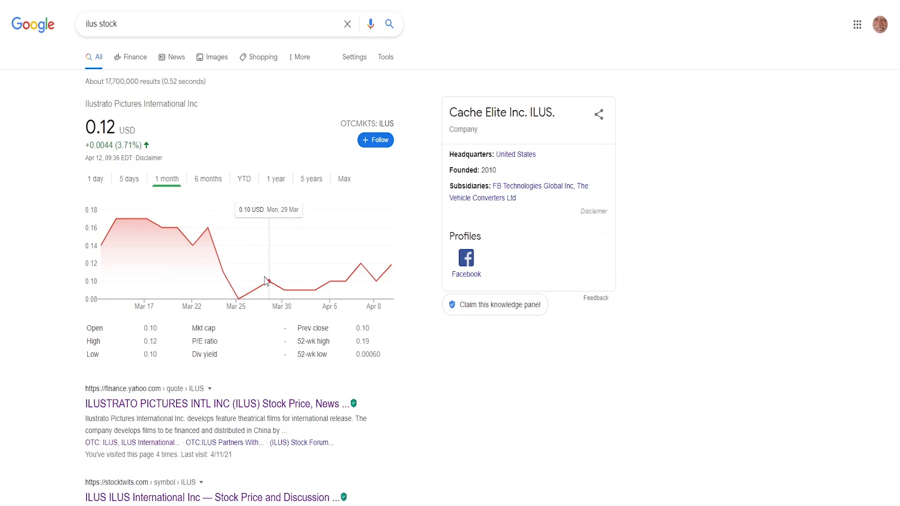
{"action": "mouse_move", "coordinate": [285, 300]}
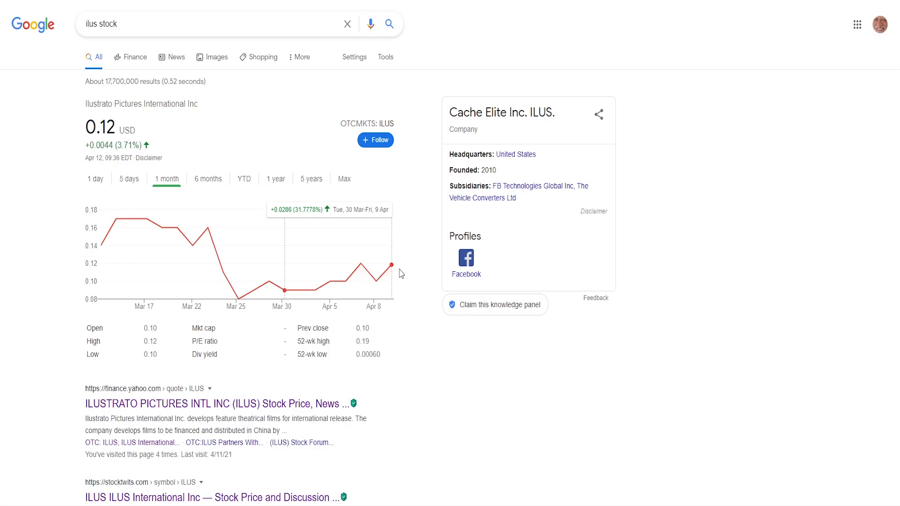
{"action": "mouse_move", "coordinate": [377, 285]}
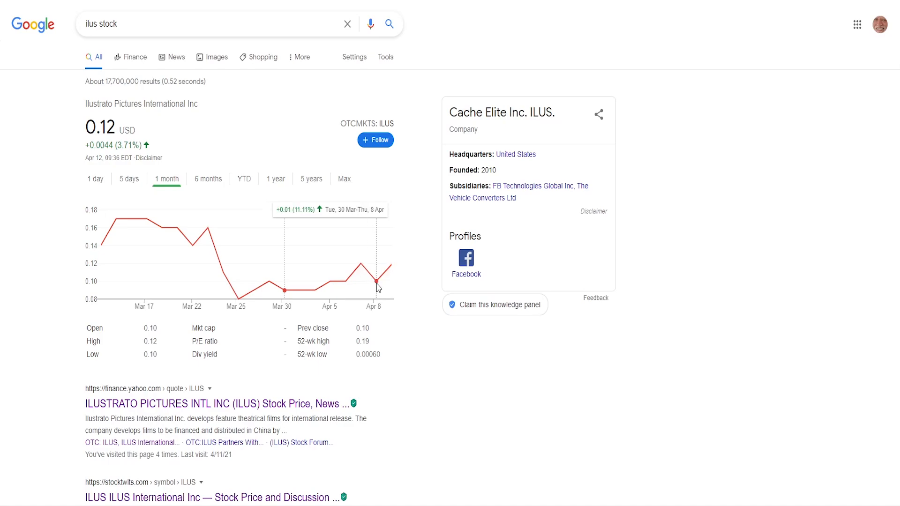
{"action": "mouse_move", "coordinate": [393, 266]}
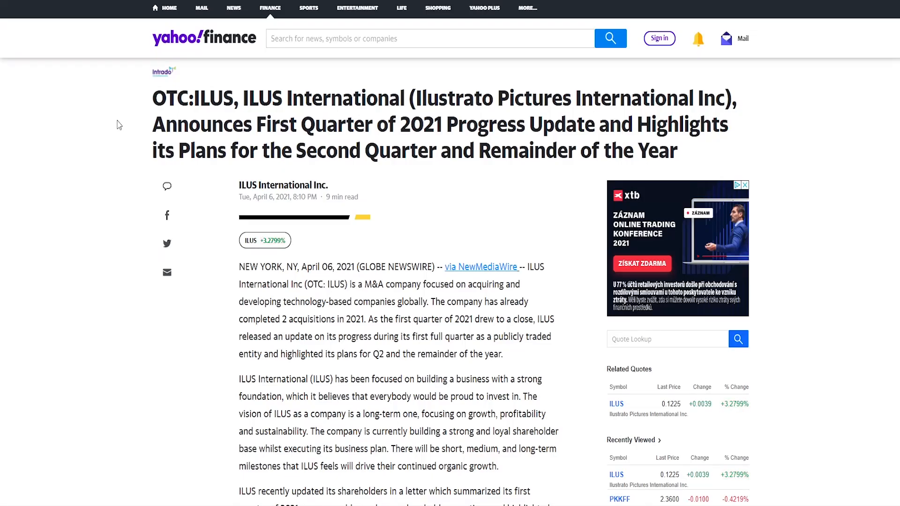
{"action": "scroll", "scroll_direction": "down", "scroll_amount": 3}
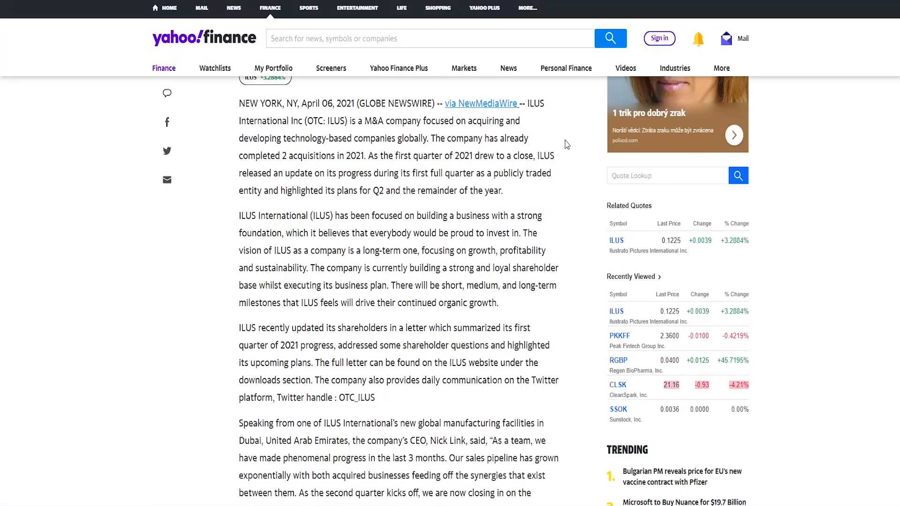
{"action": "scroll", "scroll_direction": "down", "scroll_amount": 3}
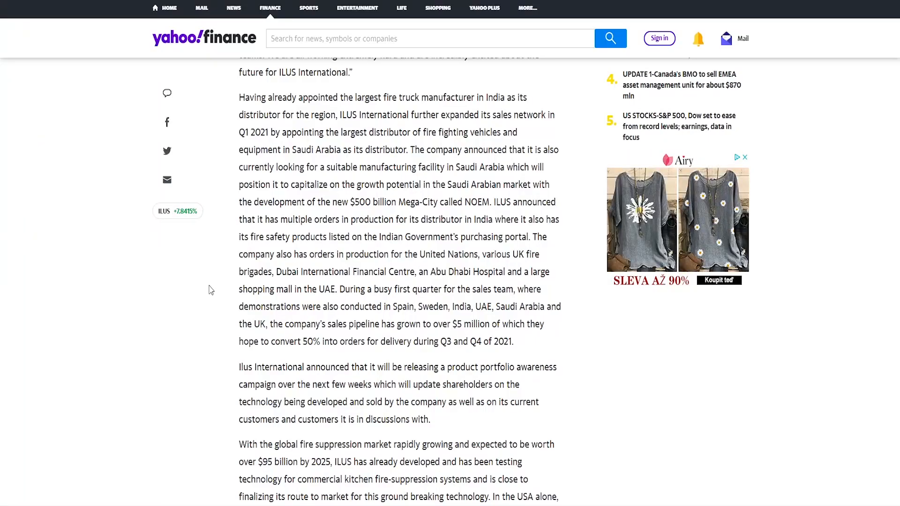
{"action": "scroll", "scroll_direction": "down", "scroll_amount": 3}
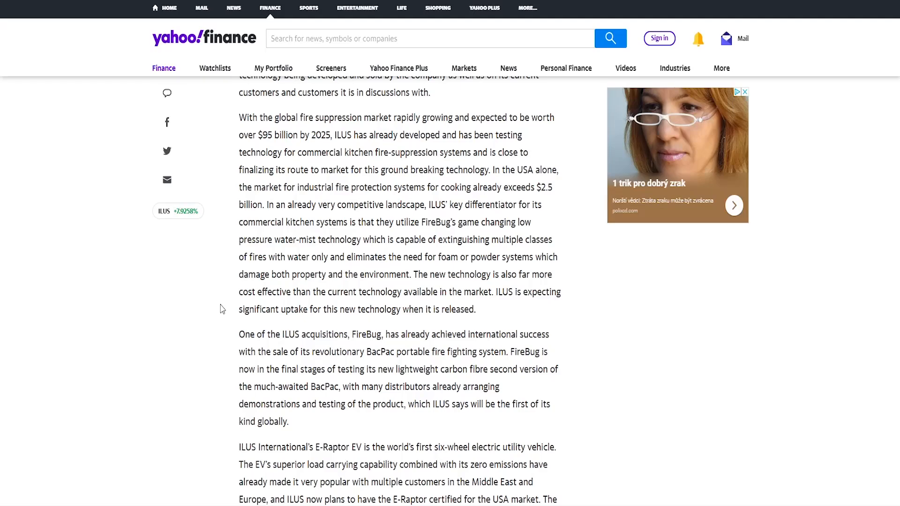
{"action": "scroll", "scroll_direction": "down", "scroll_amount": 3}
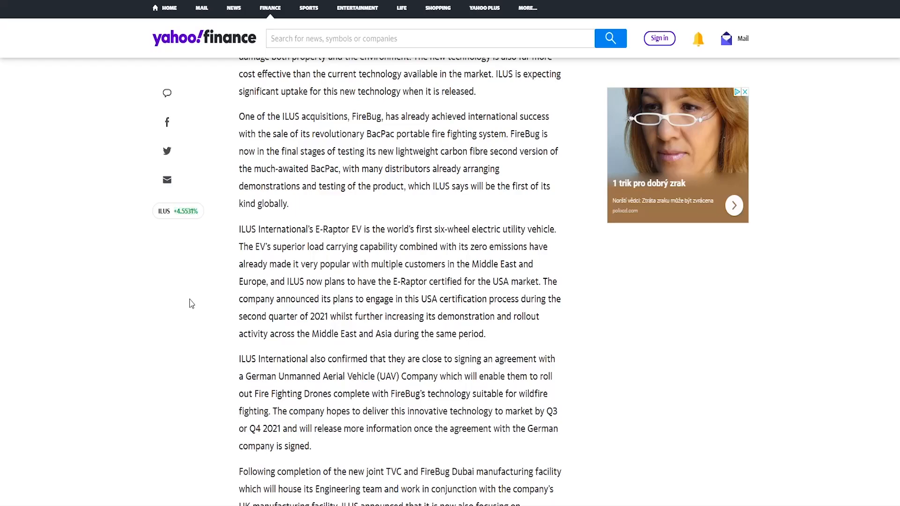
{"action": "scroll", "scroll_direction": "down", "scroll_amount": 3}
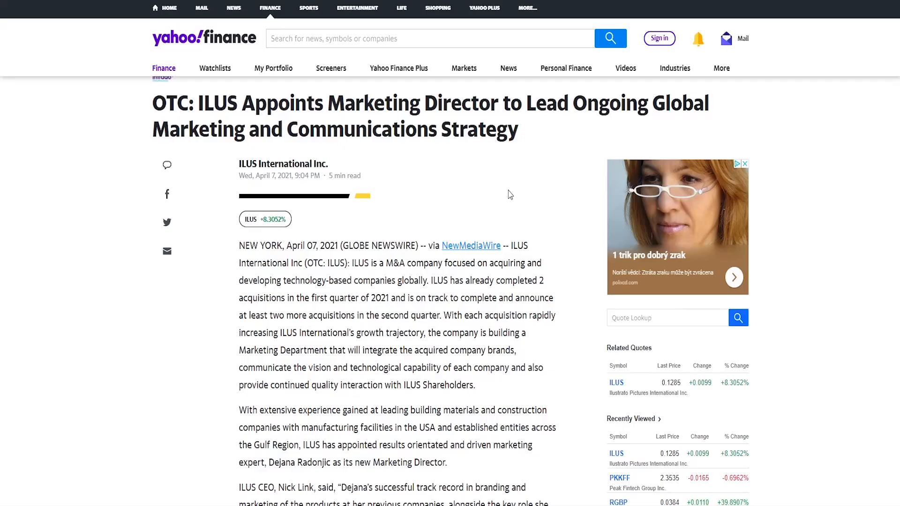
{"action": "scroll", "scroll_direction": "down", "scroll_amount": 3}
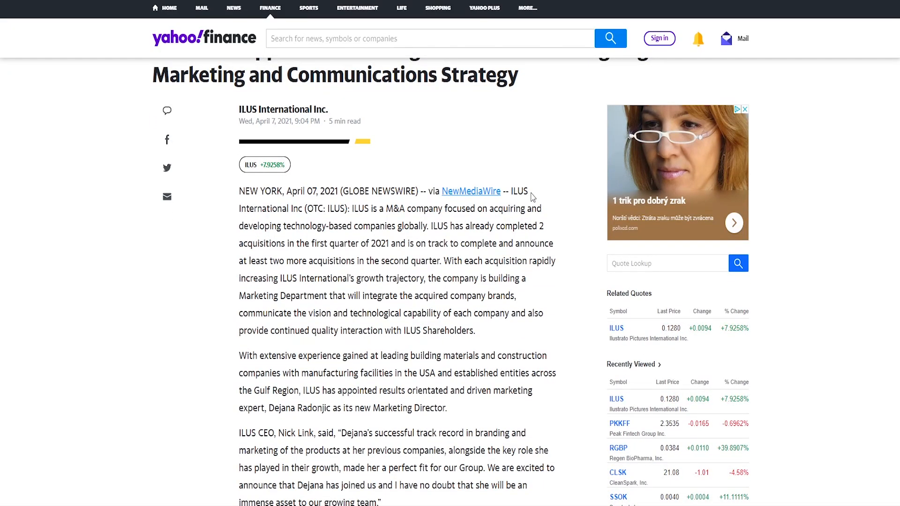
{"action": "scroll", "scroll_direction": "down", "scroll_amount": 3}
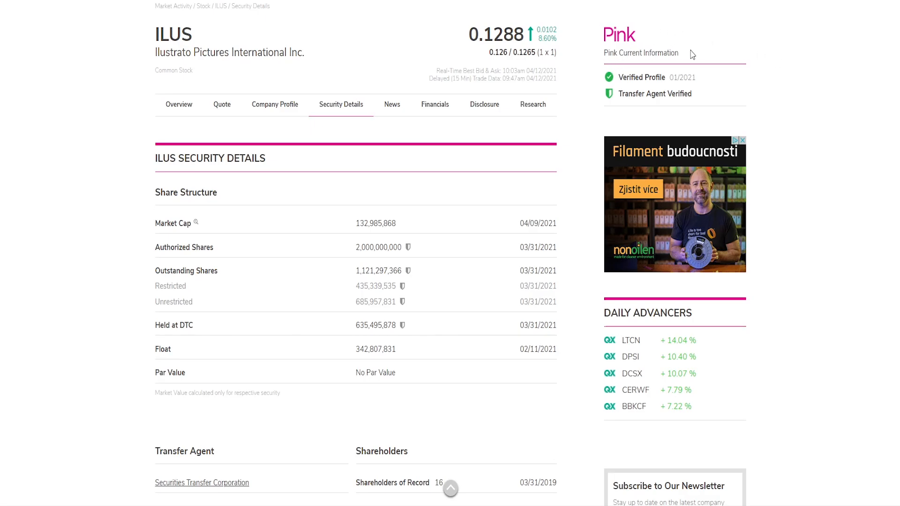
{"action": "mouse_move", "coordinate": [772, 129]}
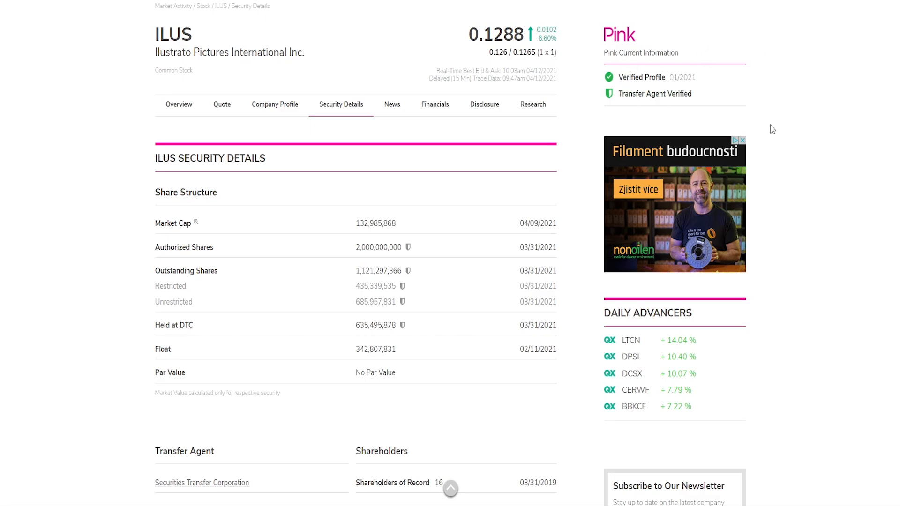